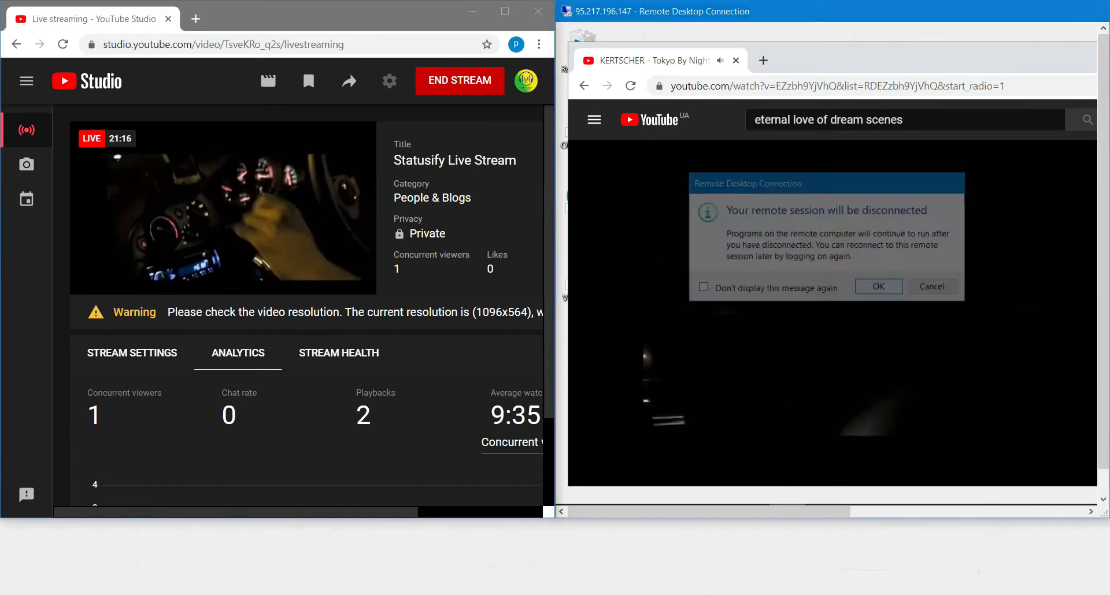
# Step: Confirm disconnecting the Remote Desktop session while the YouTube live stream keeps running
pyautogui.click(878, 287)
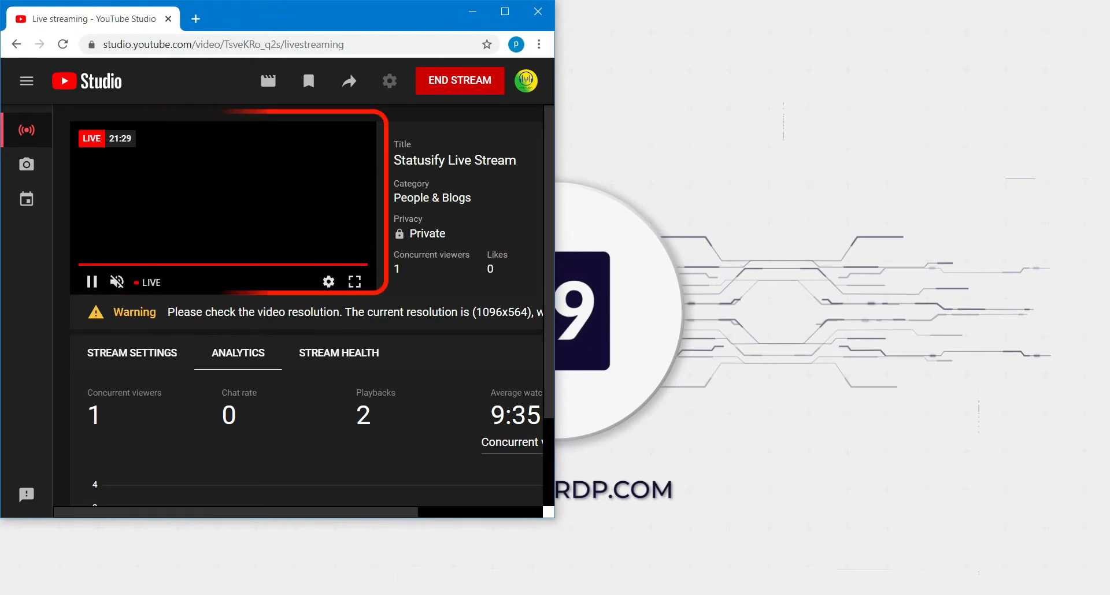
# Step: Show the Add Source menu listing Browser, Game Capture, Media Source and Window Capture
pyautogui.click(399, 477)
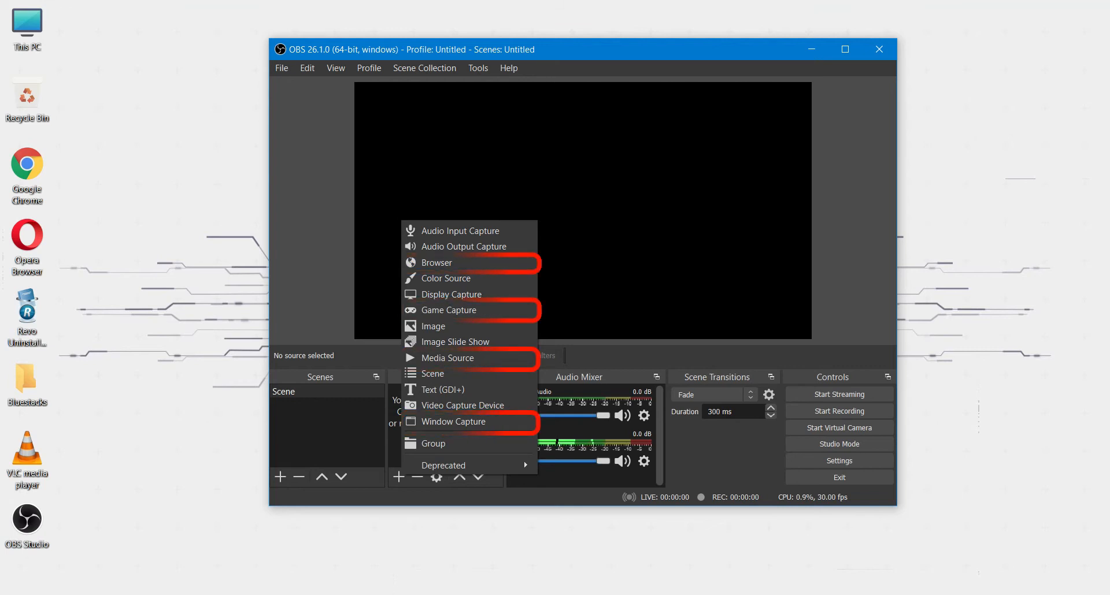
pyautogui.moveTo(435, 262)
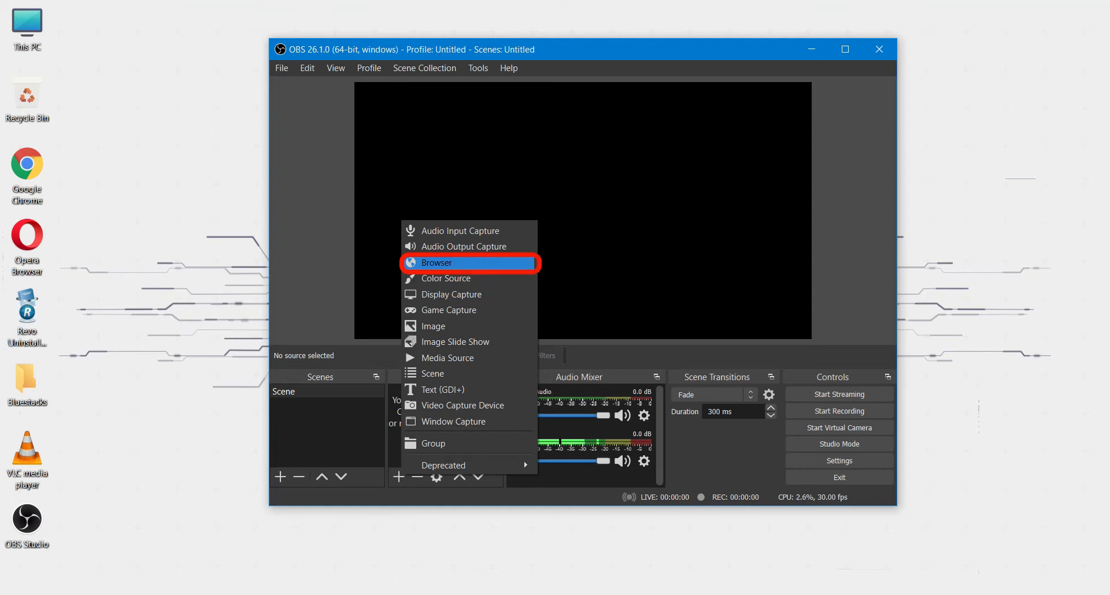
pyautogui.moveTo(451, 310)
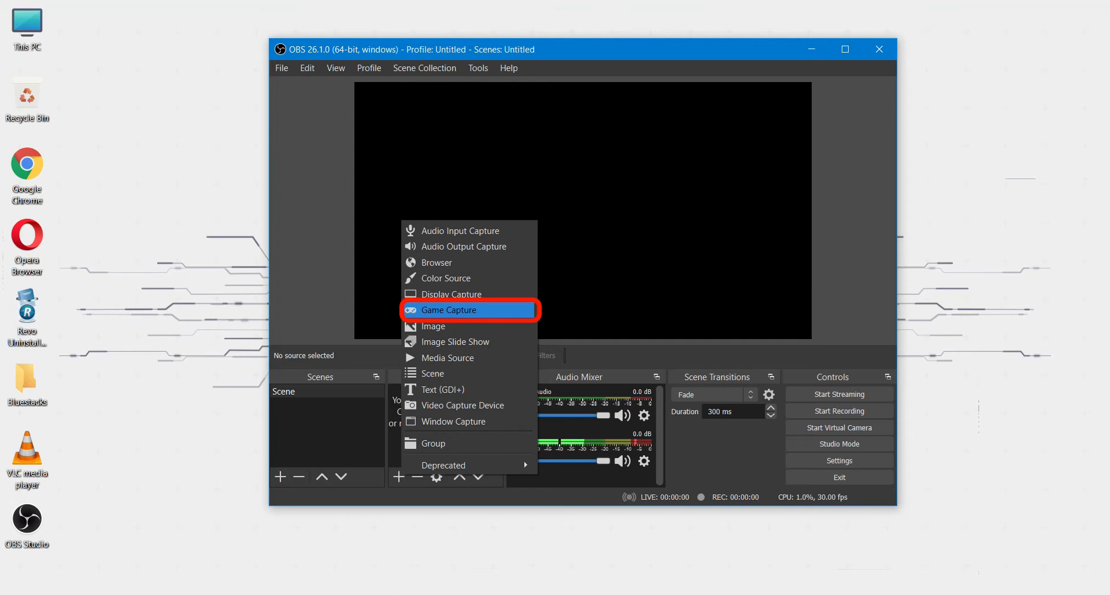
pyautogui.moveTo(446, 357)
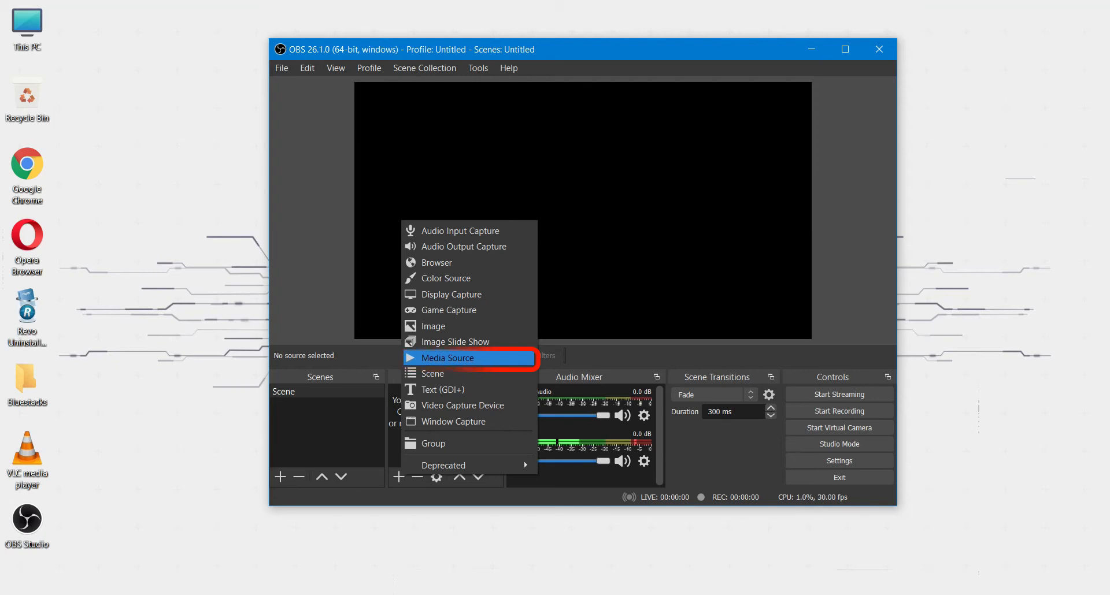
pyautogui.moveTo(450, 420)
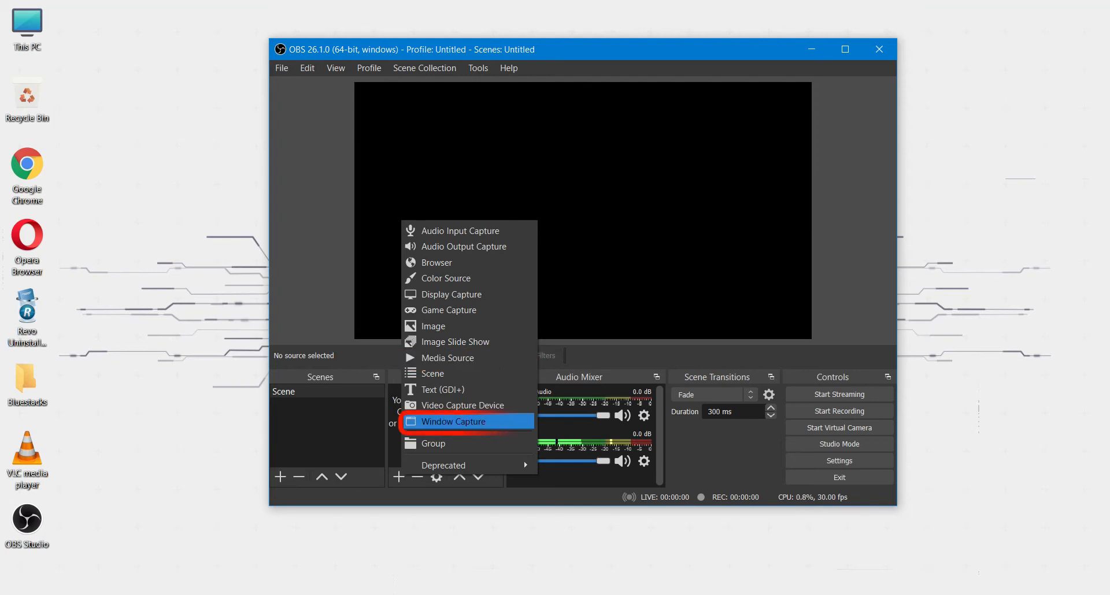